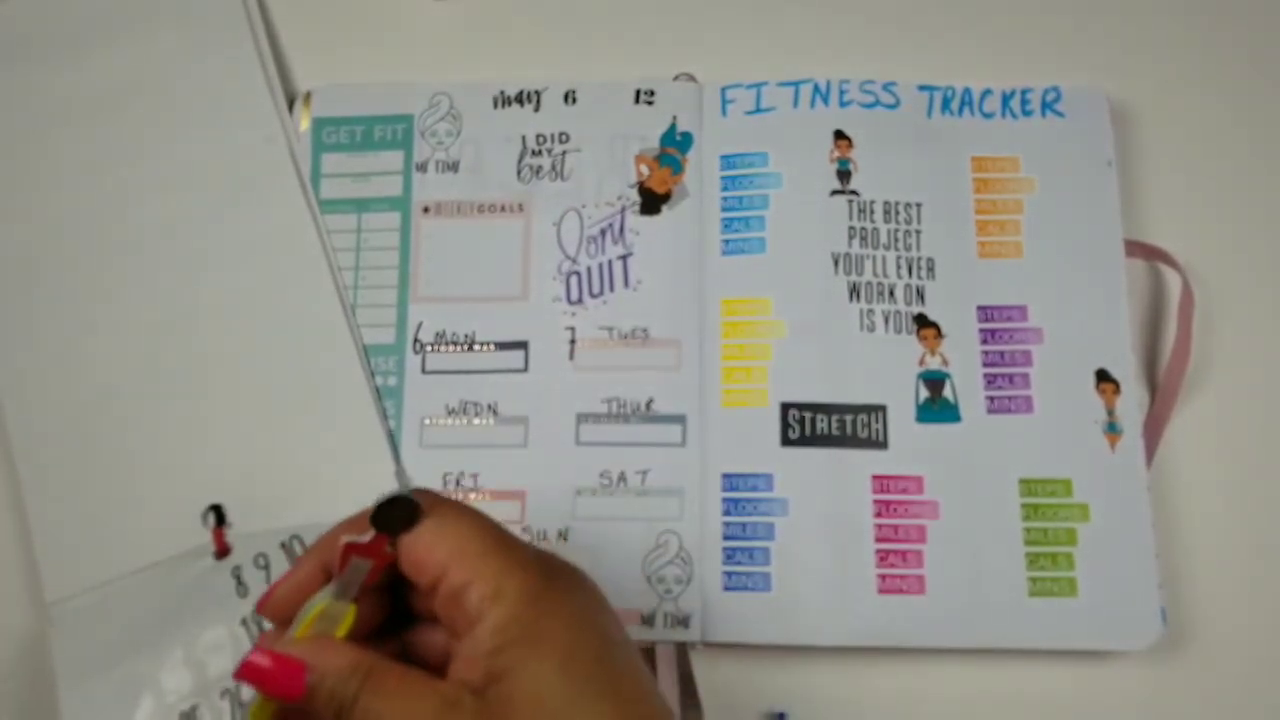
{"action": "mouse_move", "coordinate": [500, 300]}
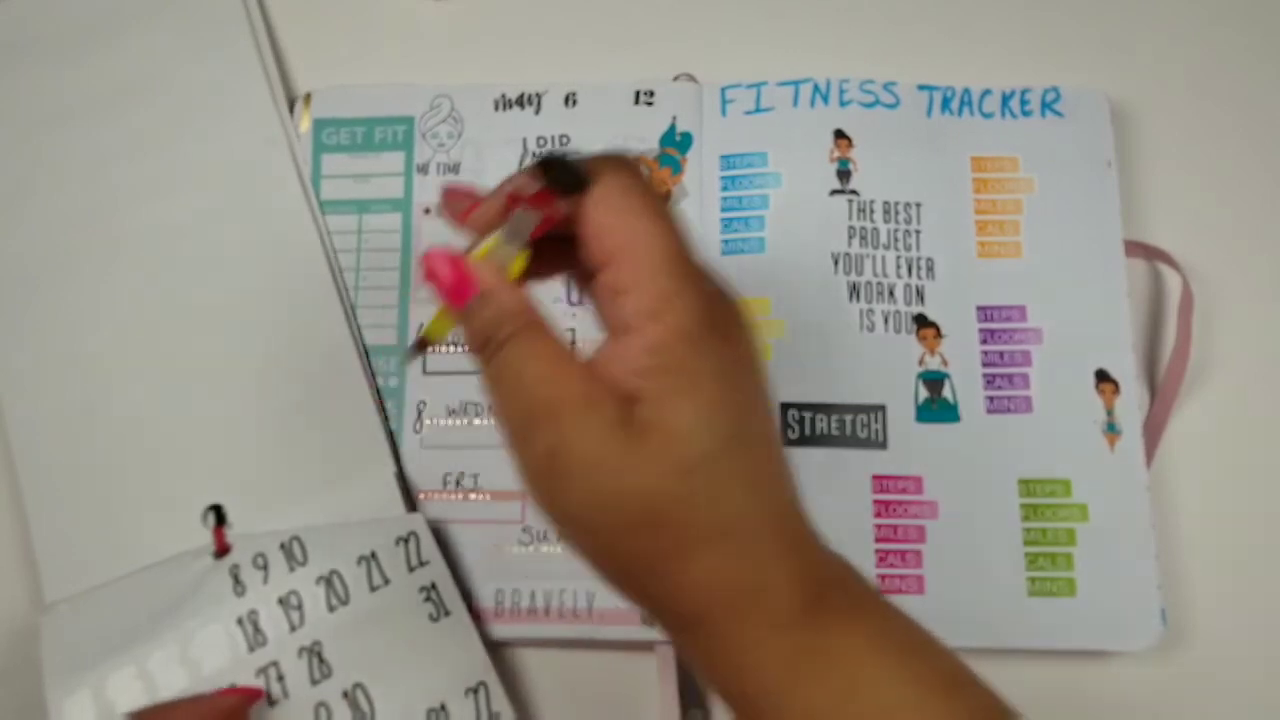